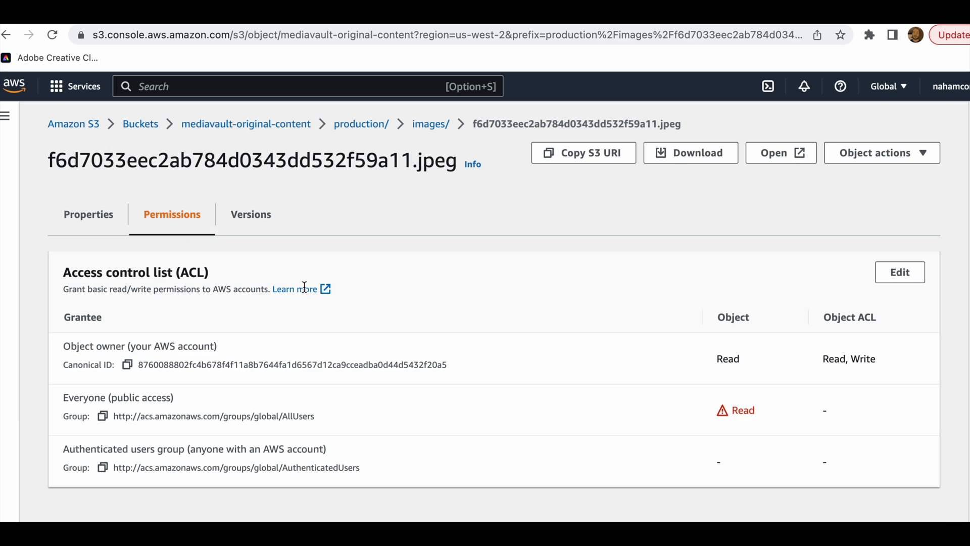
pyautogui.moveTo(100, 419)
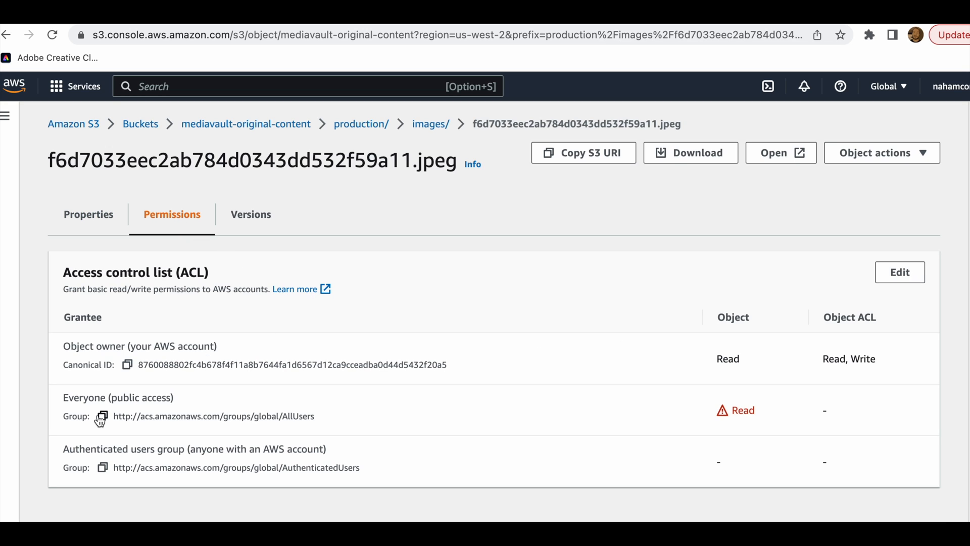
pyautogui.moveTo(764, 409)
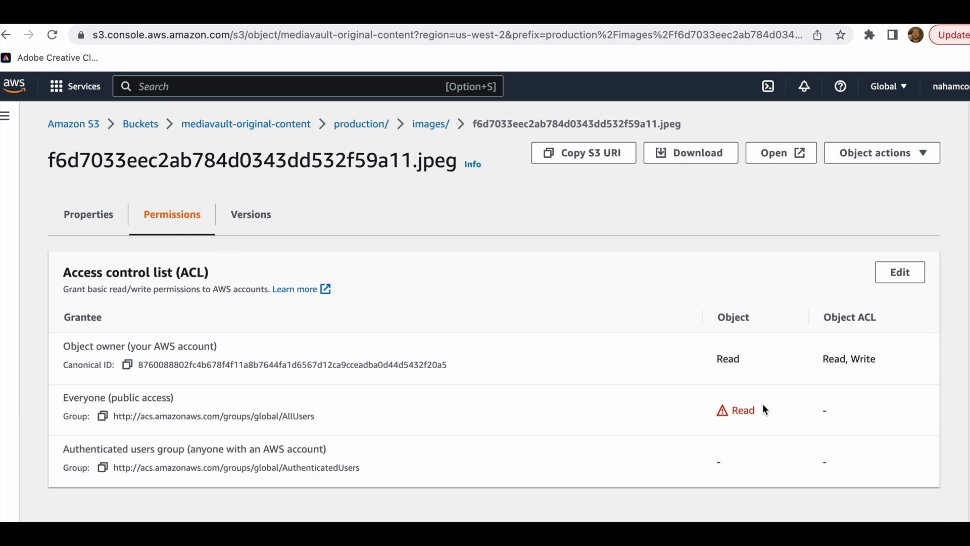